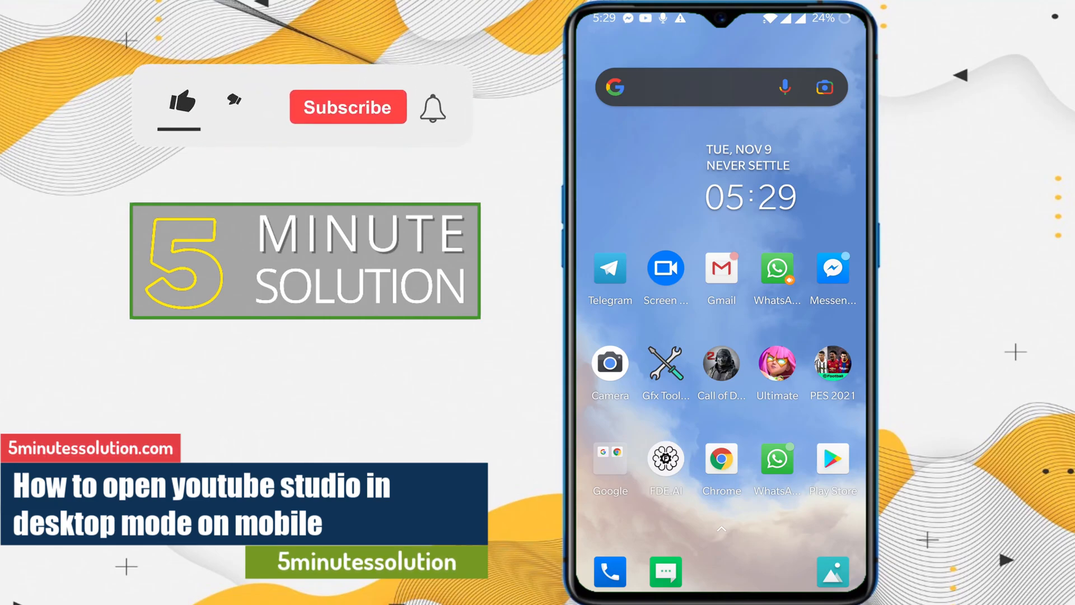
- Launch the Chrome browser from the phone's home screen
click(179, 104)
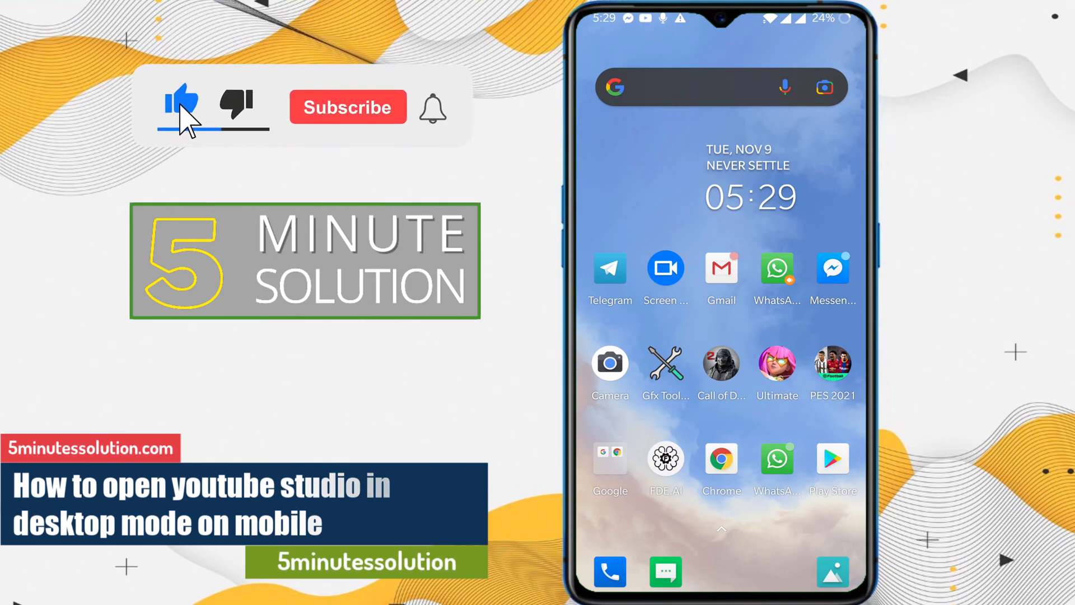
click(347, 108)
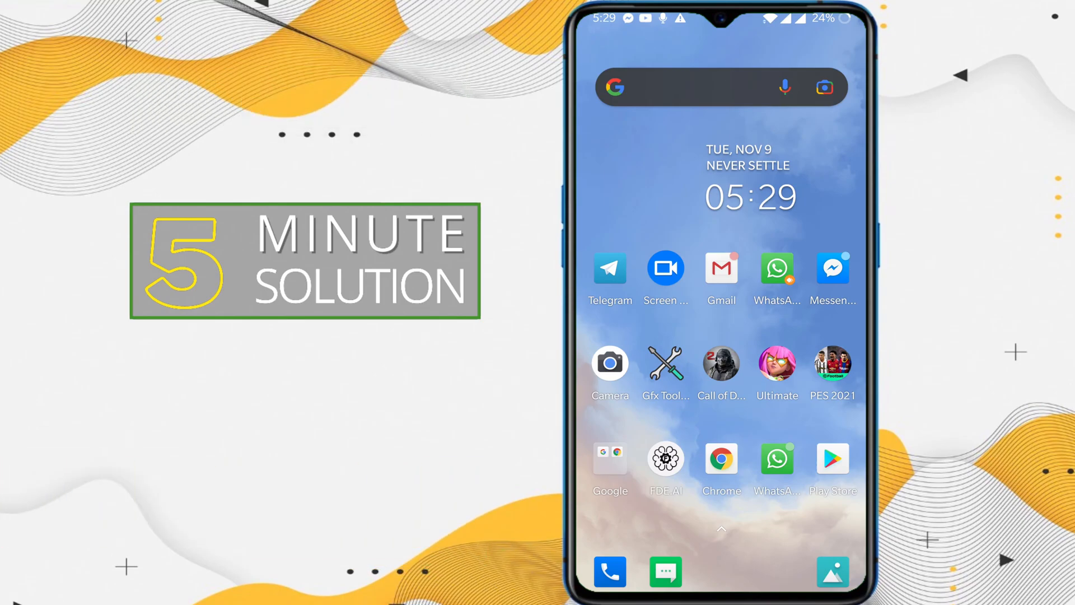
click(720, 457)
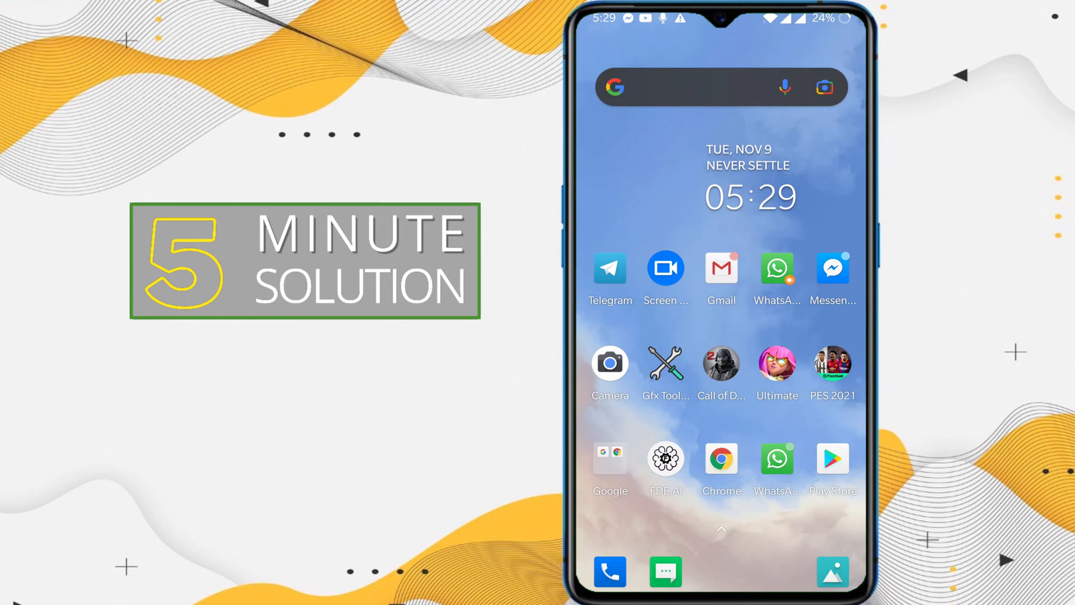
click(720, 459)
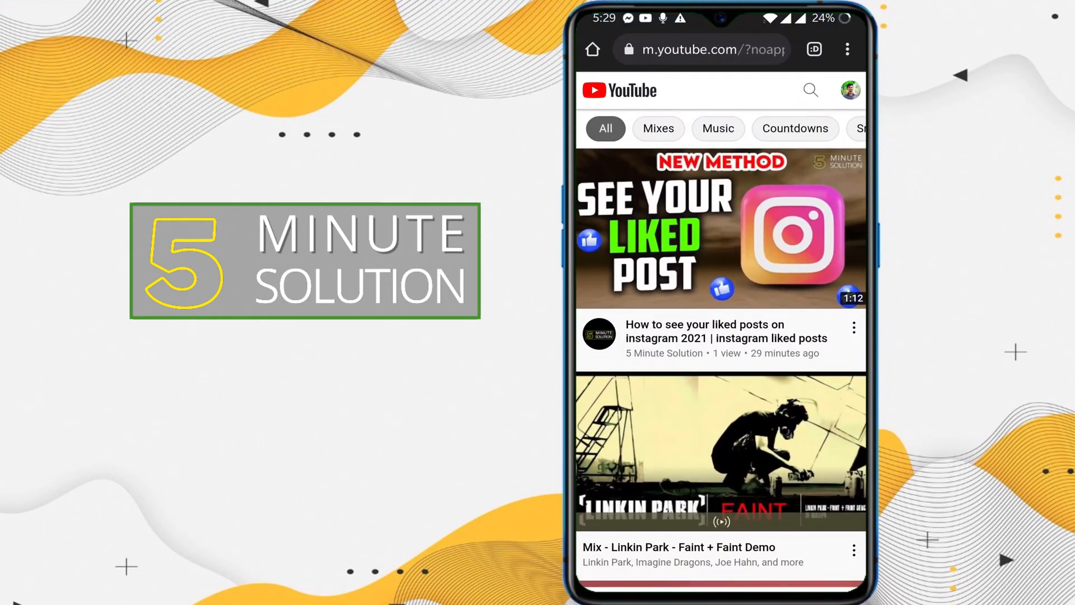
- Load m.youtube.com and request the desktop site from Chrome's menu
click(698, 50)
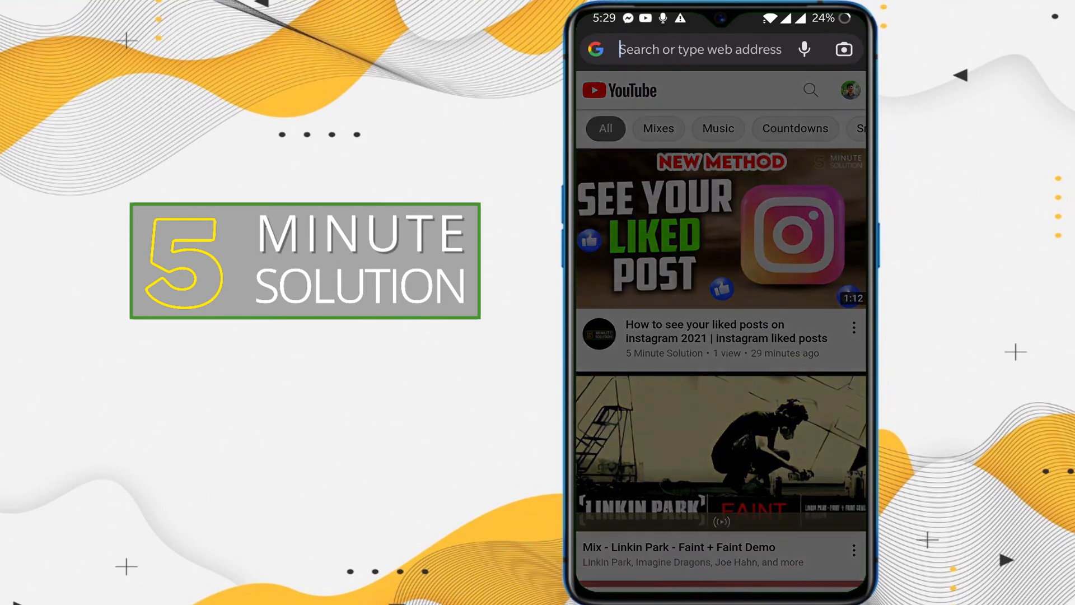
click(698, 49)
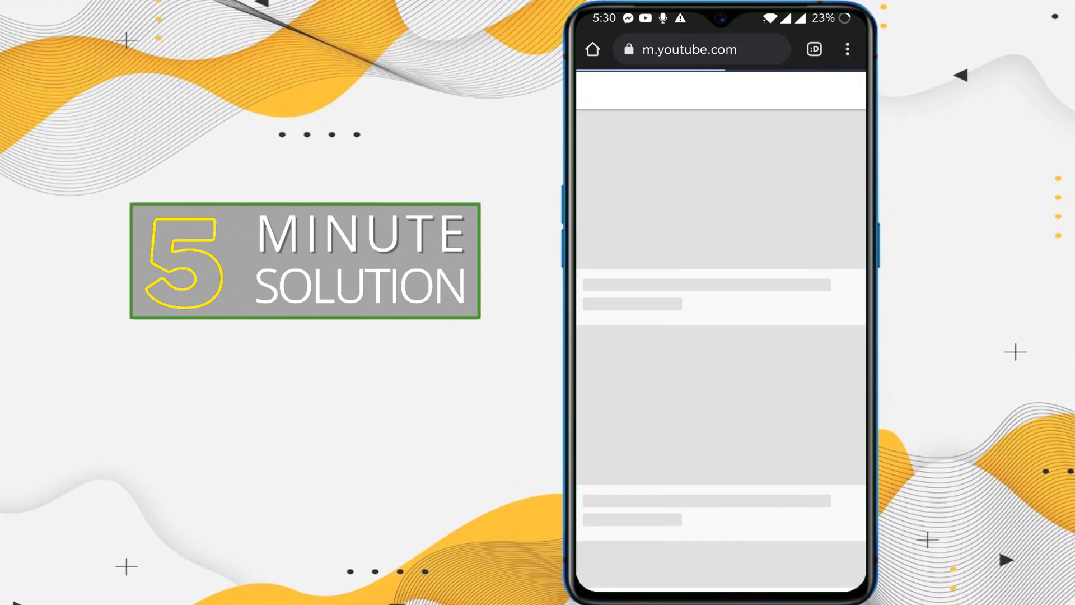
click(847, 48)
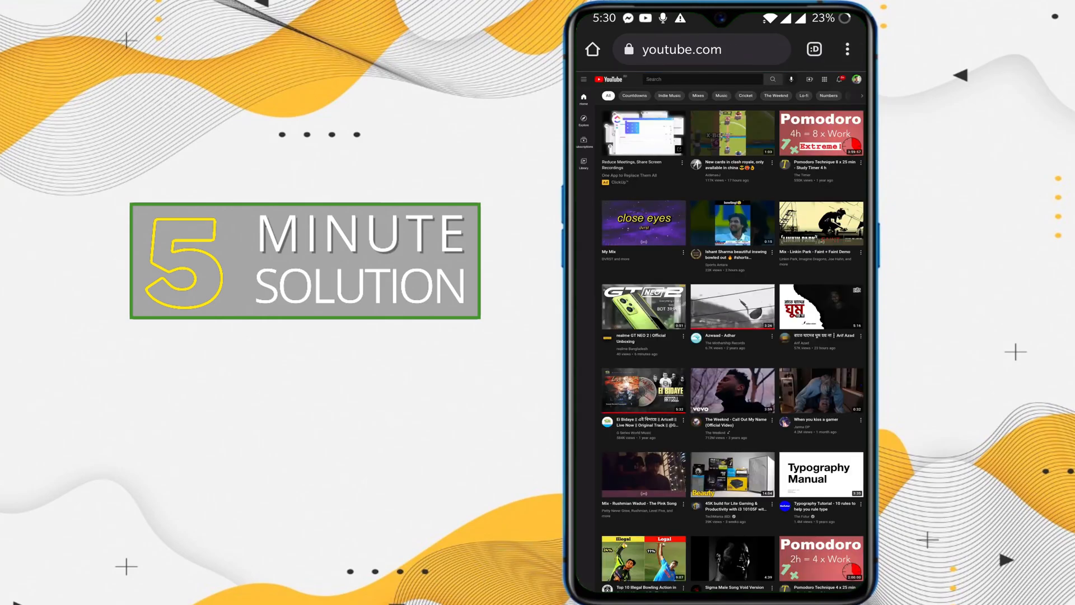
- Zoom in and choose YouTube Studio from the signed-in account's menu
click(846, 48)
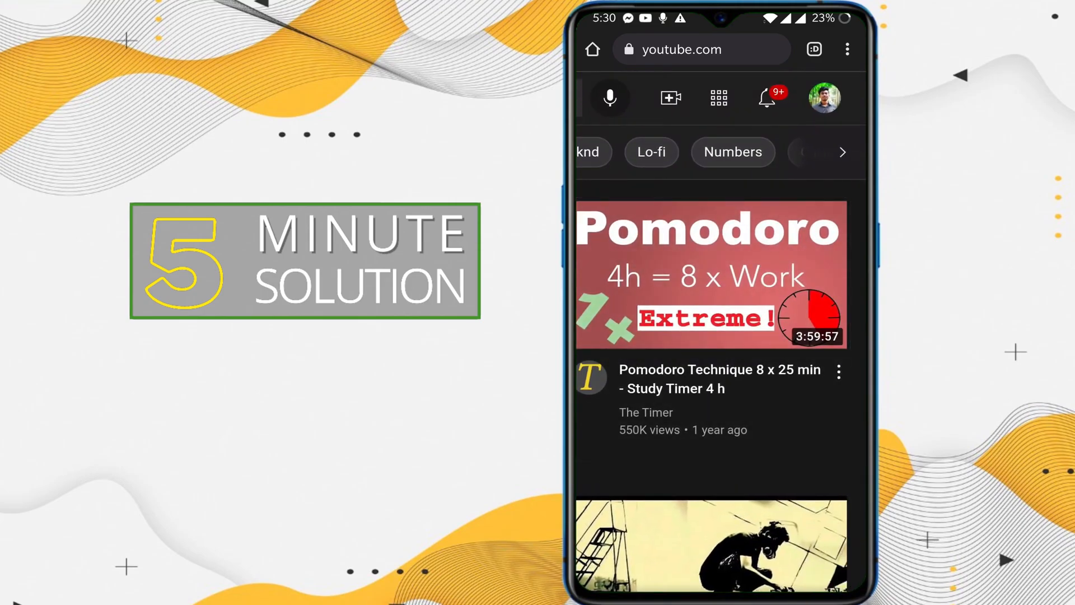
click(822, 96)
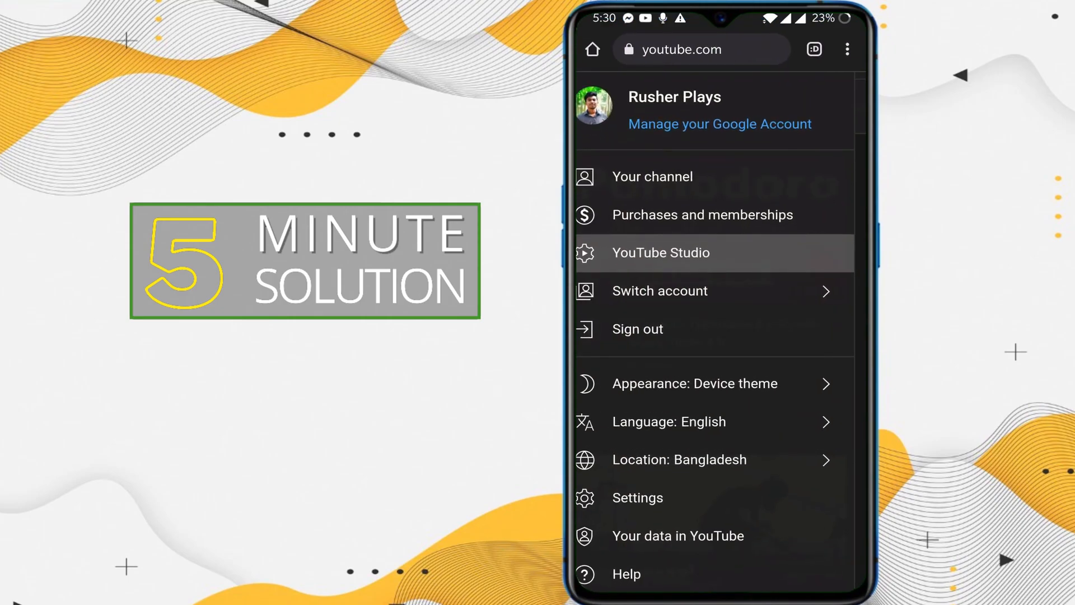
click(660, 252)
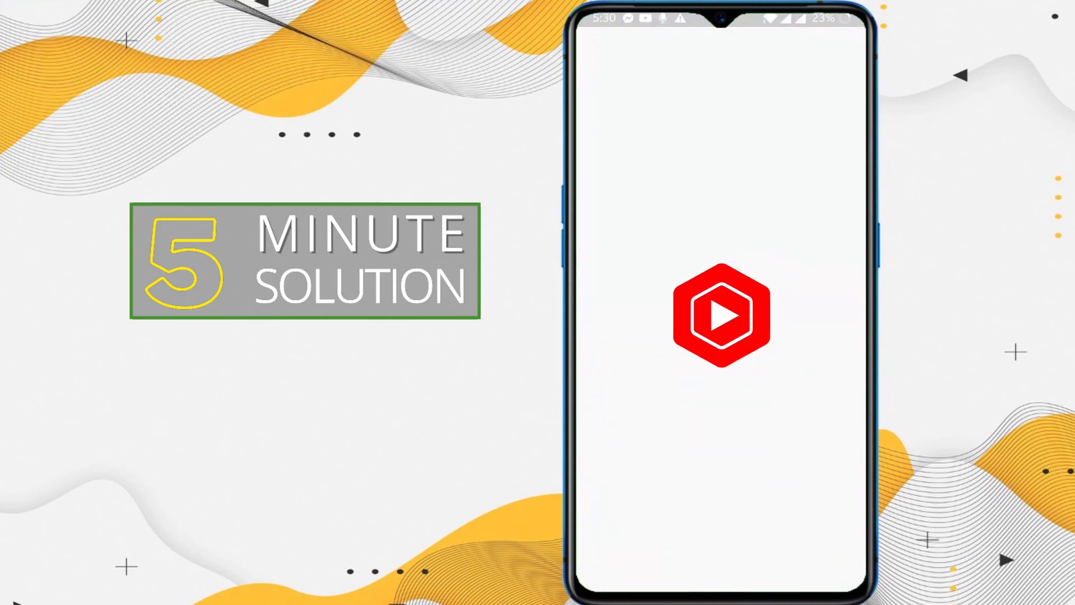
- Search the app drawer for 'Yt' and confirm uninstalling the YT Studio app
click(720, 312)
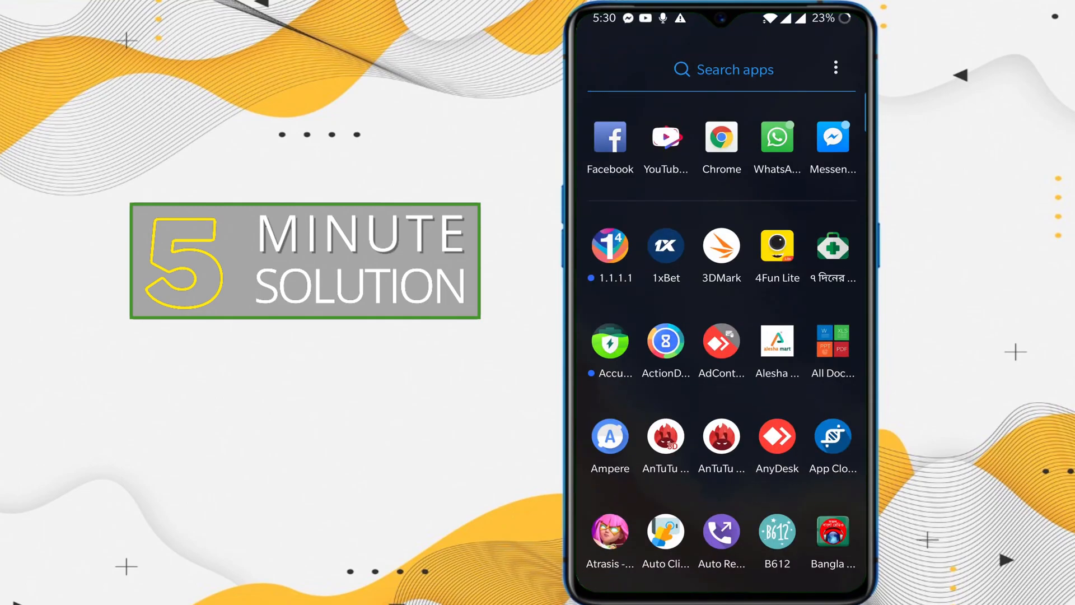
text(Yt)
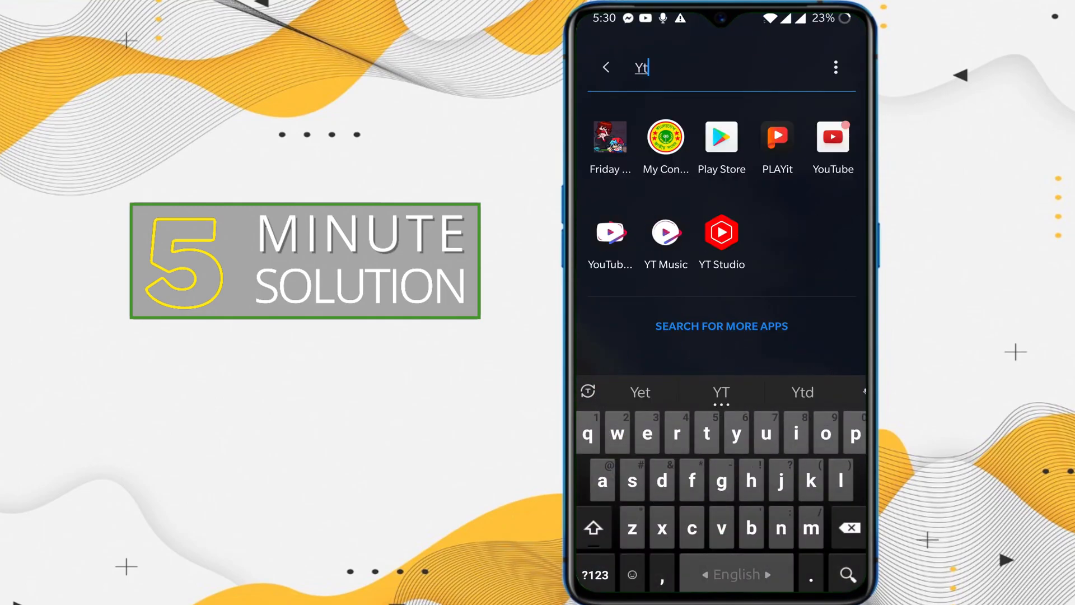
click(720, 232)
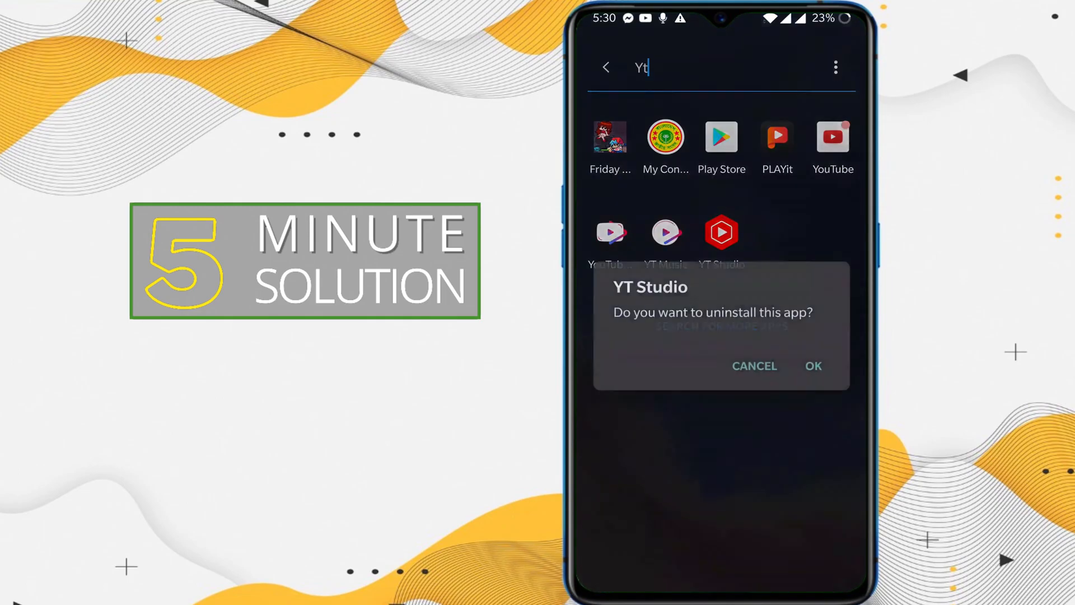
click(813, 365)
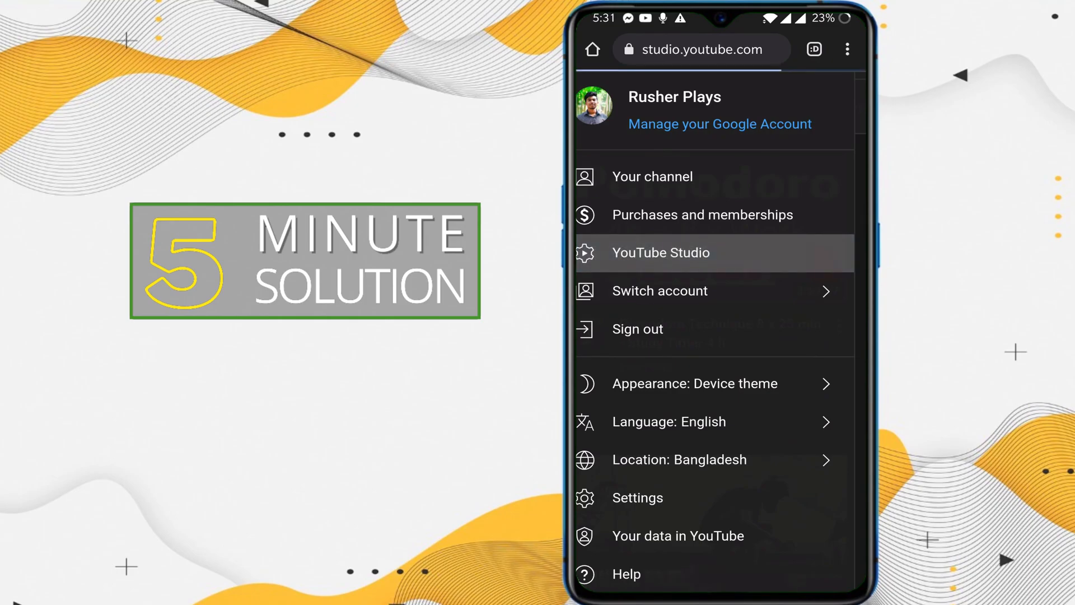
- Load the Studio dashboard in the browser and switch to the Content video list
click(660, 252)
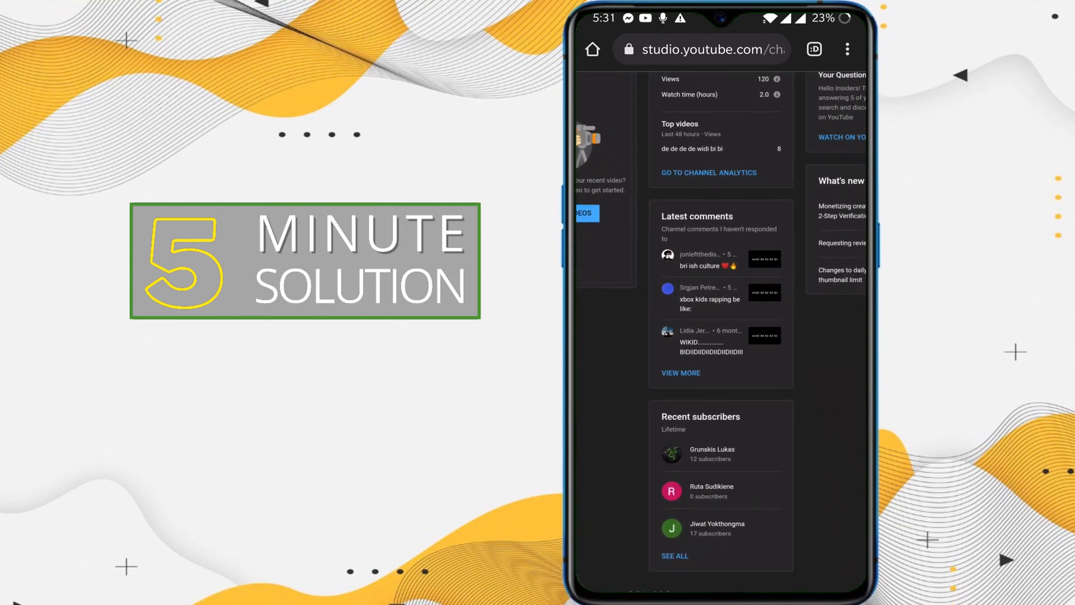
scroll(down, 3)
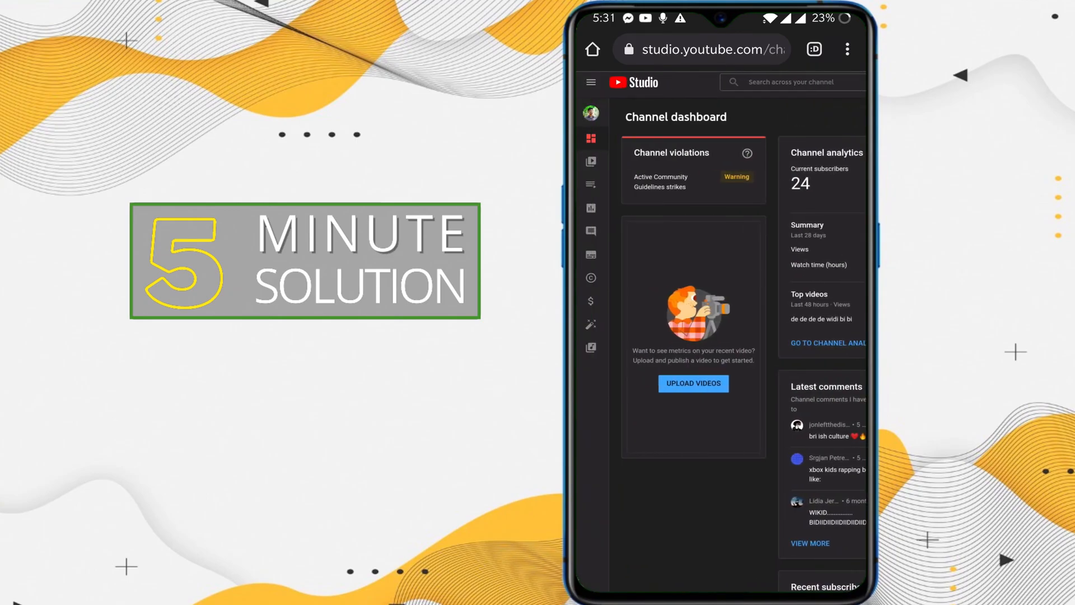
click(746, 154)
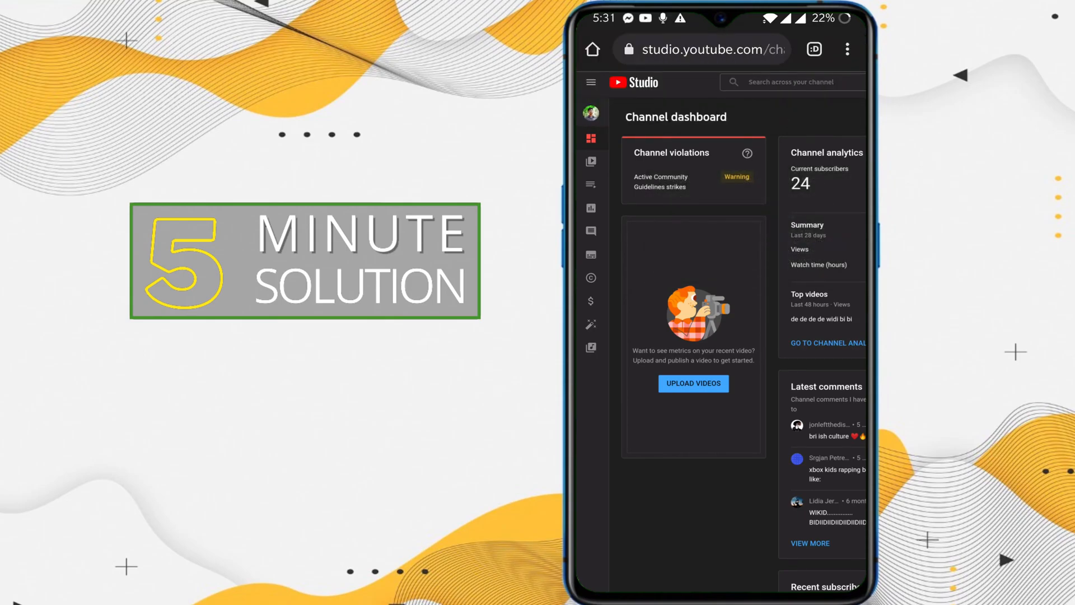
click(590, 161)
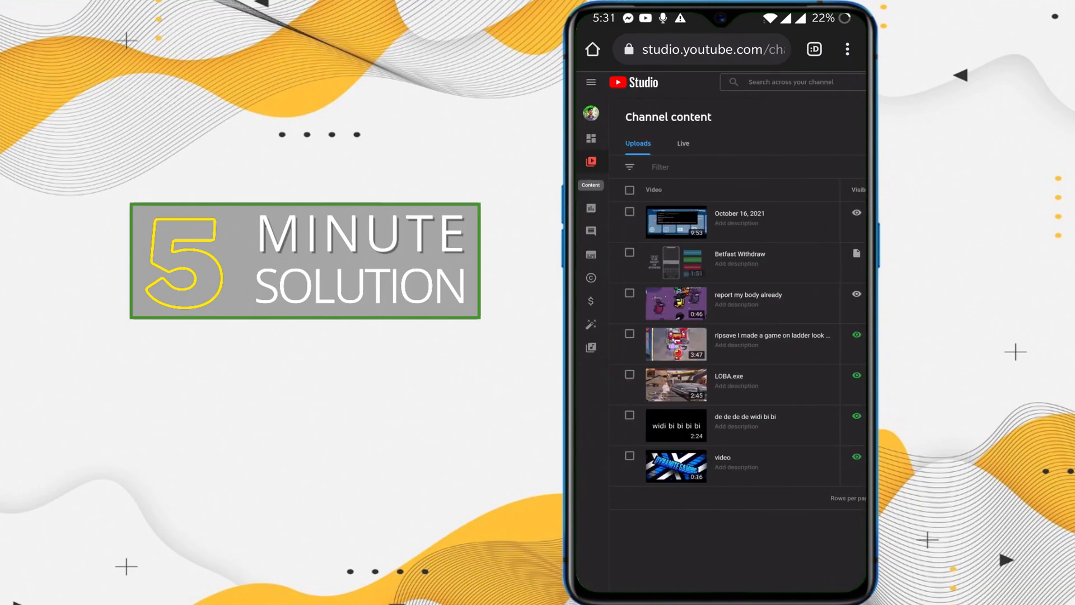
- Switch to the Channel analytics overview reporting 120 views in 28 days
scroll(down, 3)
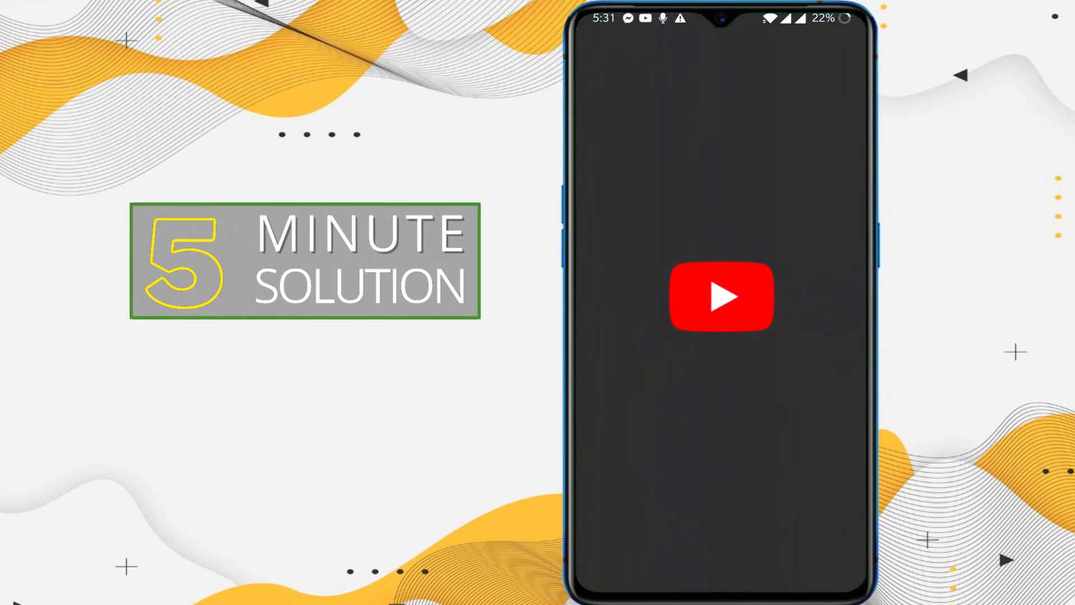
click(720, 296)
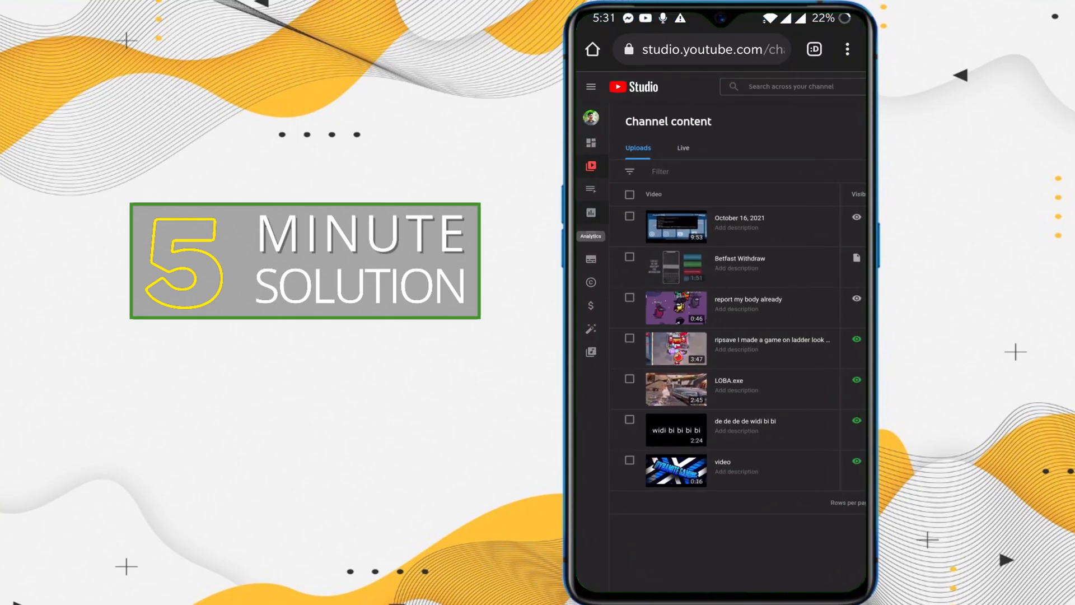
click(590, 212)
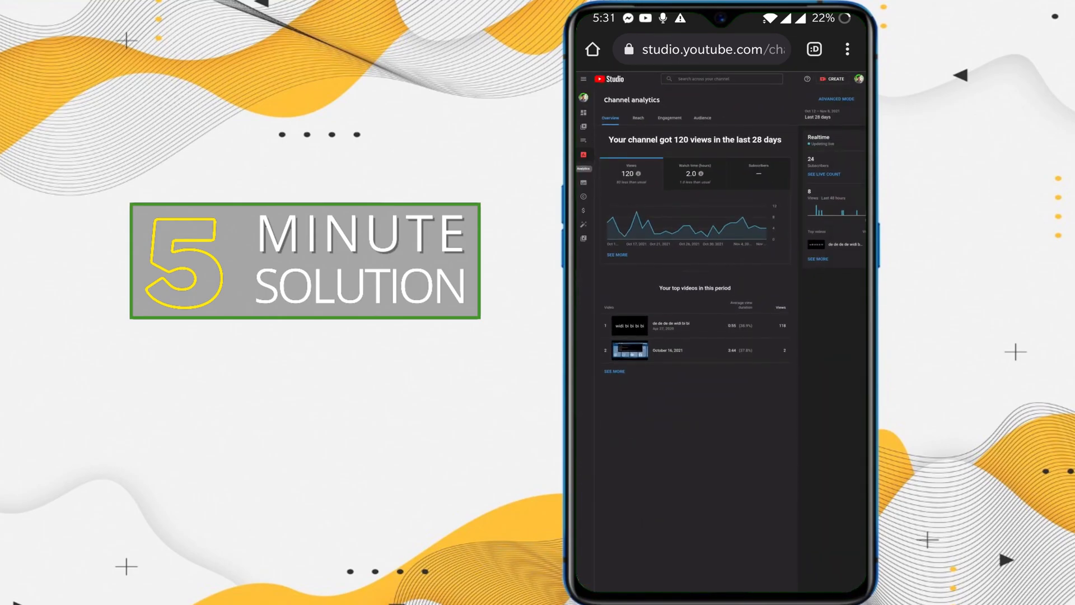
click(637, 117)
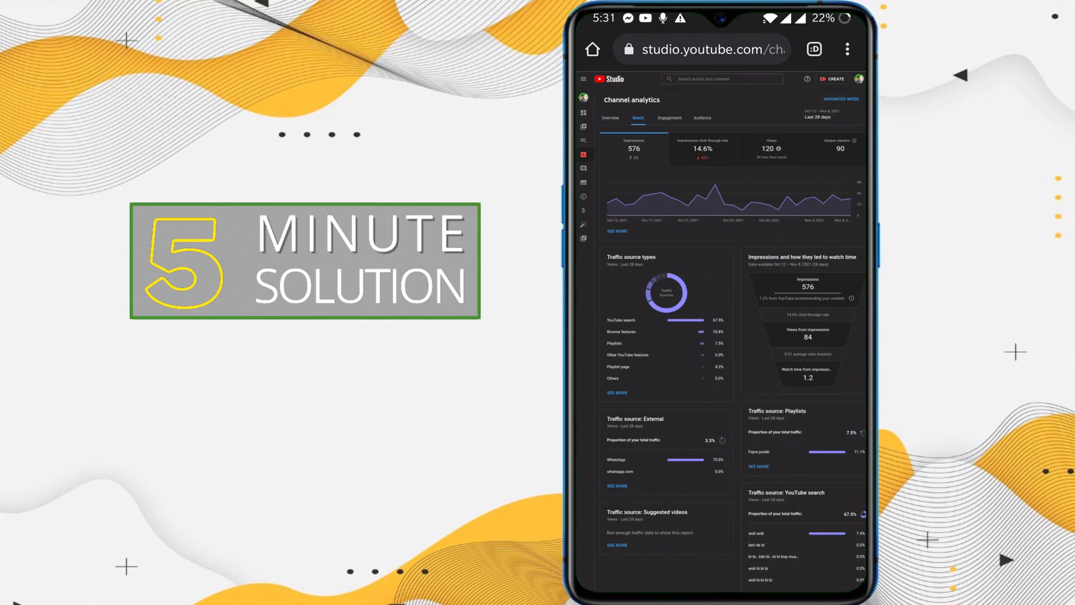
click(701, 118)
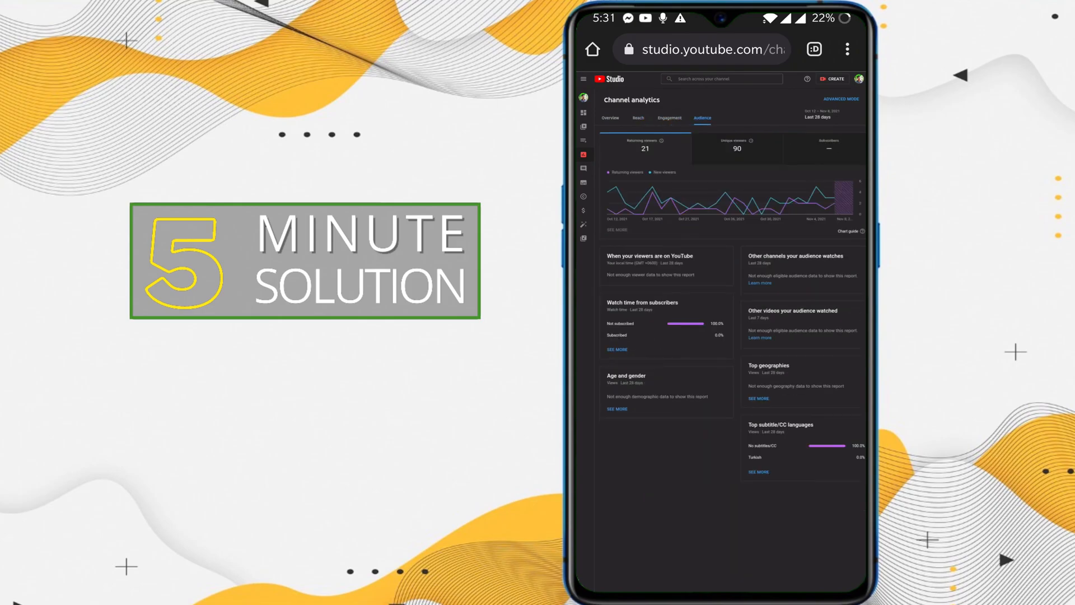
click(609, 118)
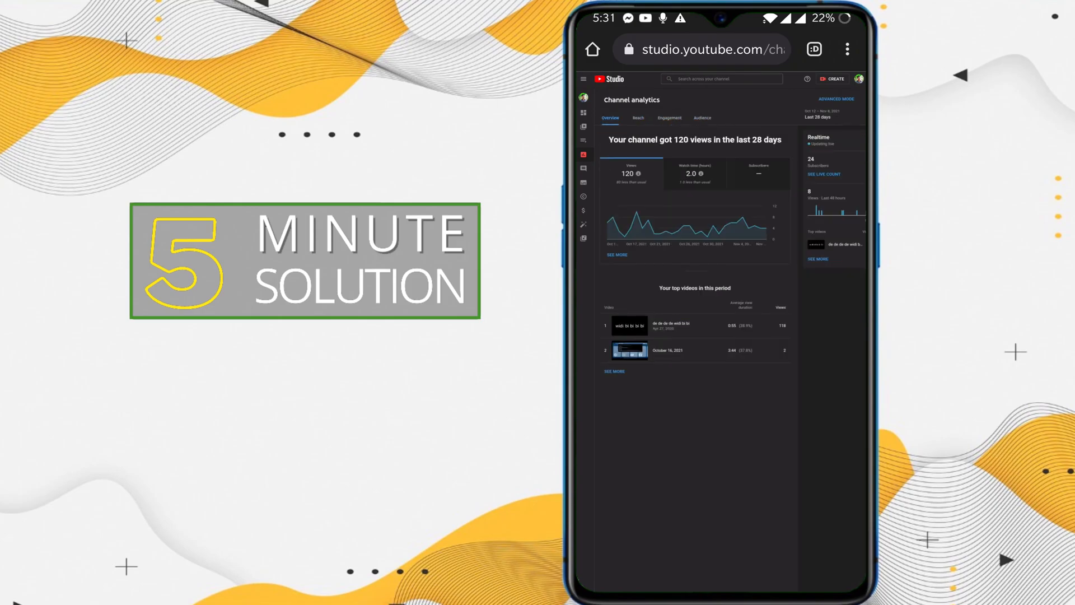